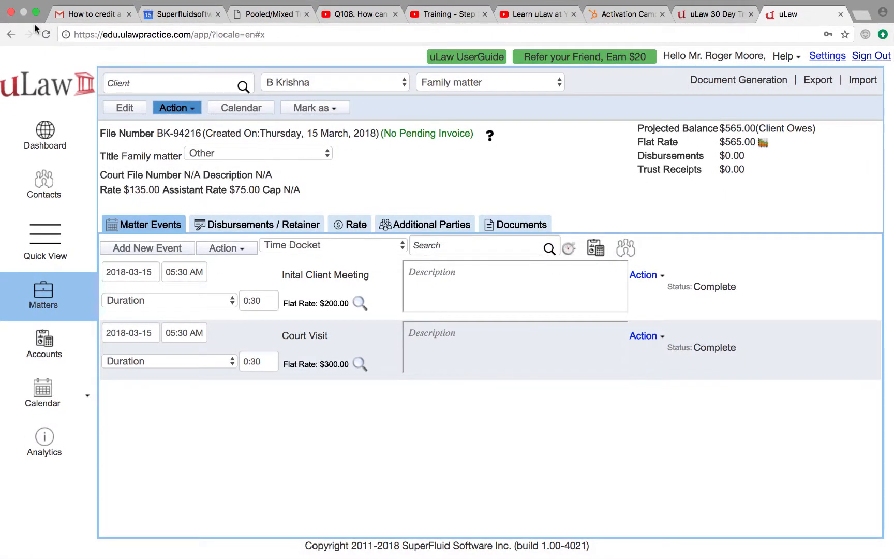
{"action": "mouse_move", "coordinate": [823, 119]}
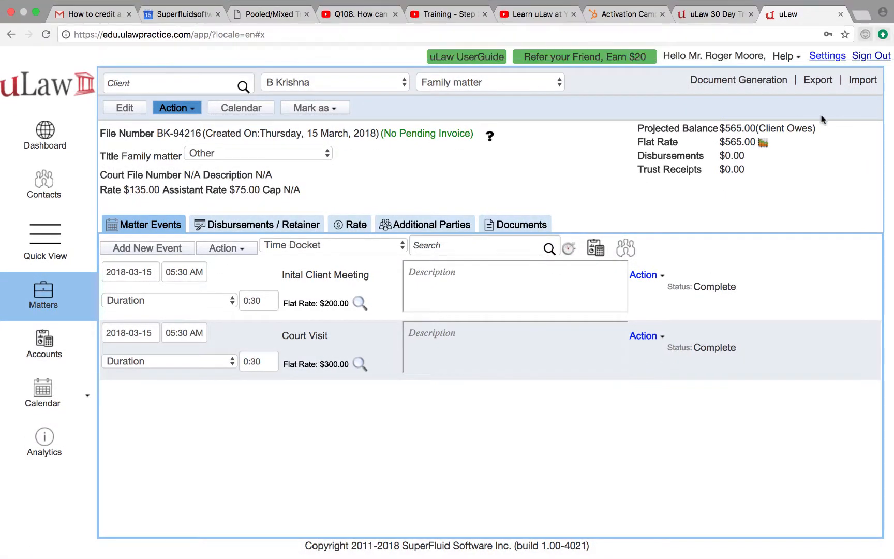
{"action": "mouse_move", "coordinate": [667, 245]}
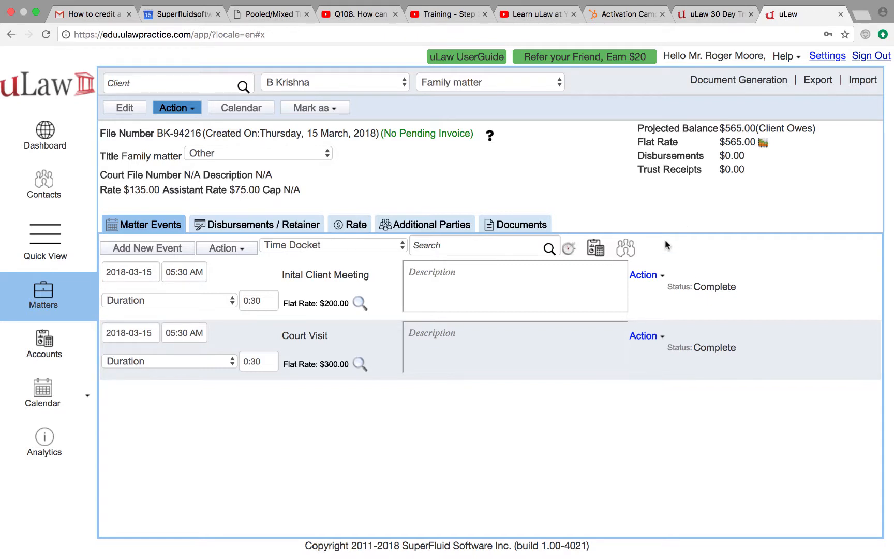
{"action": "mouse_move", "coordinate": [351, 323]}
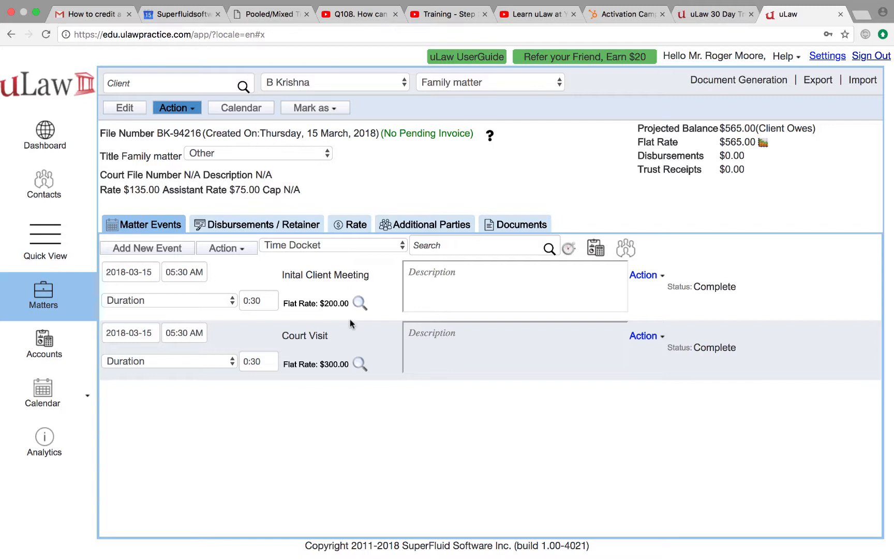
{"action": "mouse_move", "coordinate": [326, 287]}
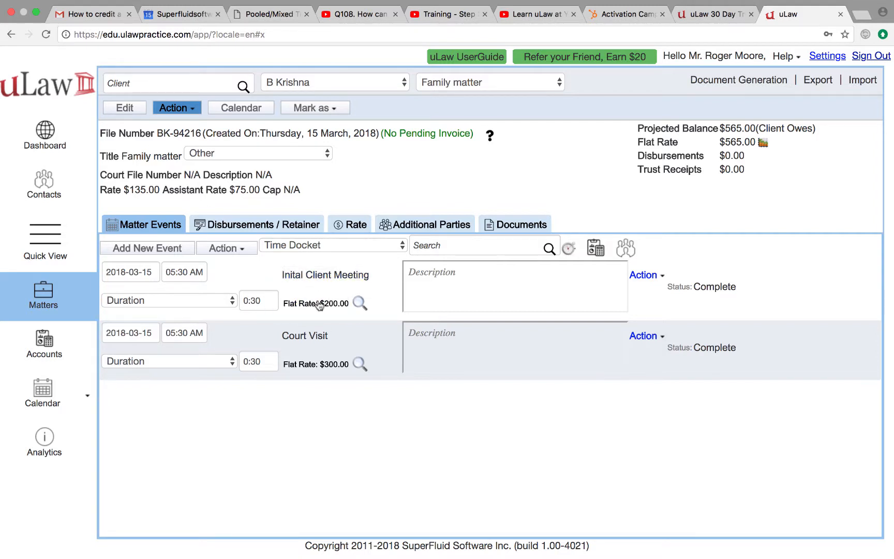
Apply a $226 discount ($200 plus $26 tax) to the family matter, leaving a $339 balance
{"action": "double_click", "coordinate": [314, 303]}
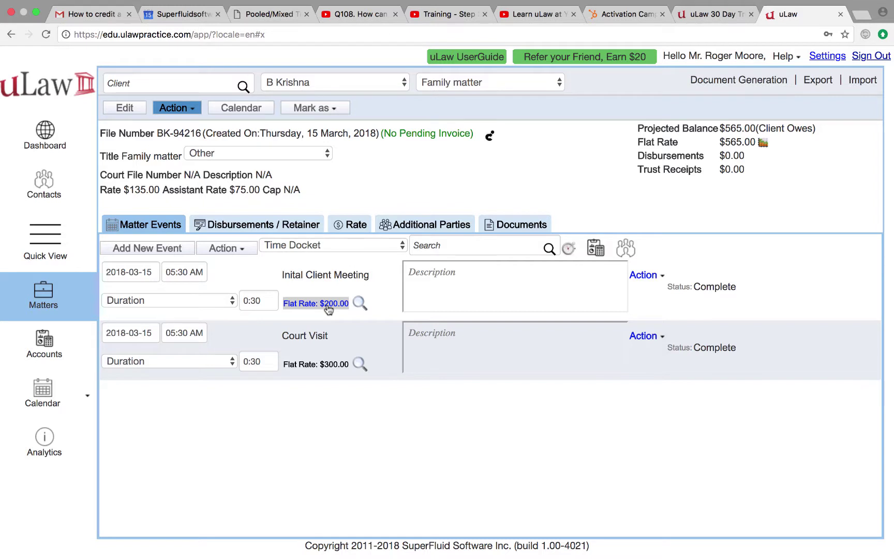
{"action": "mouse_move", "coordinate": [702, 114]}
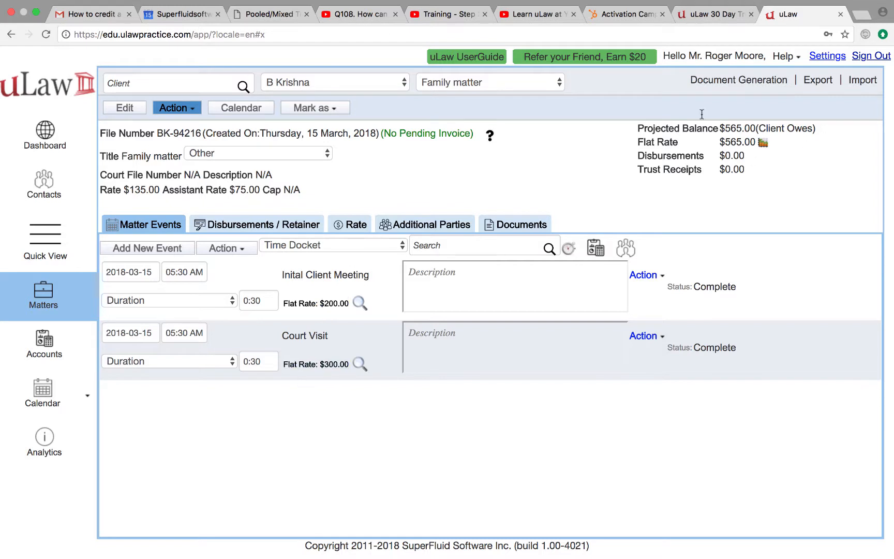
{"action": "mouse_move", "coordinate": [701, 150]}
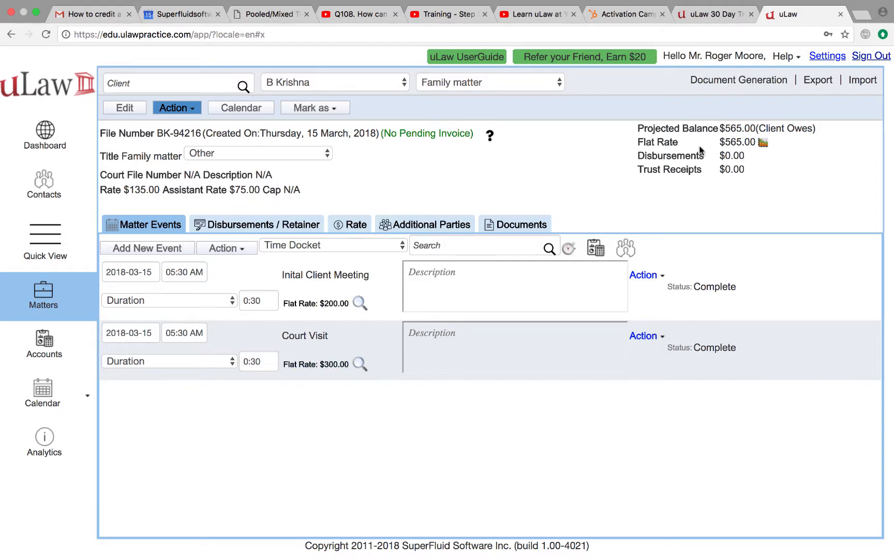
{"action": "mouse_move", "coordinate": [627, 157]}
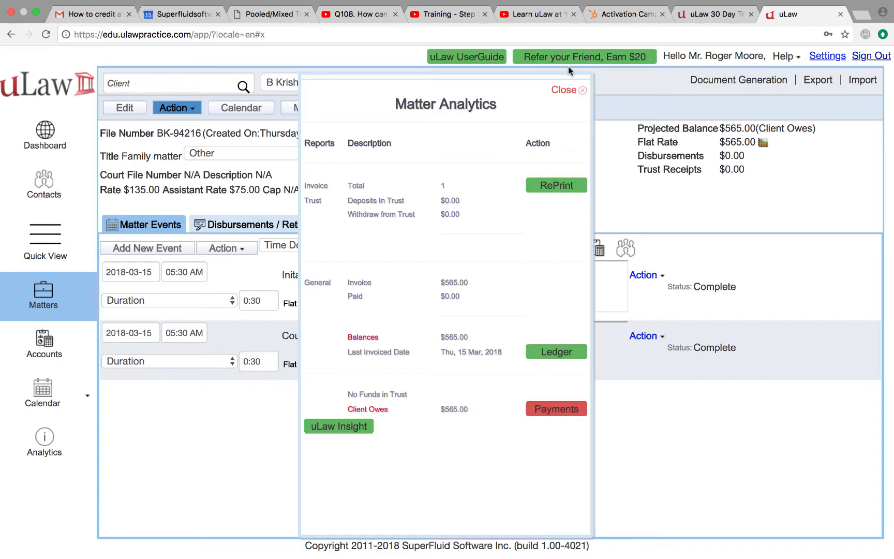
{"action": "left_click", "coordinate": [569, 89]}
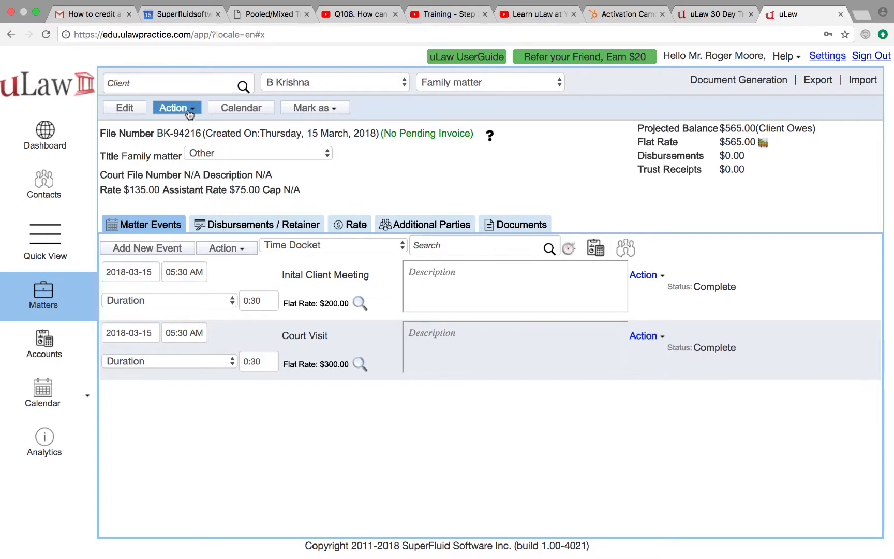
{"action": "left_click", "coordinate": [175, 108]}
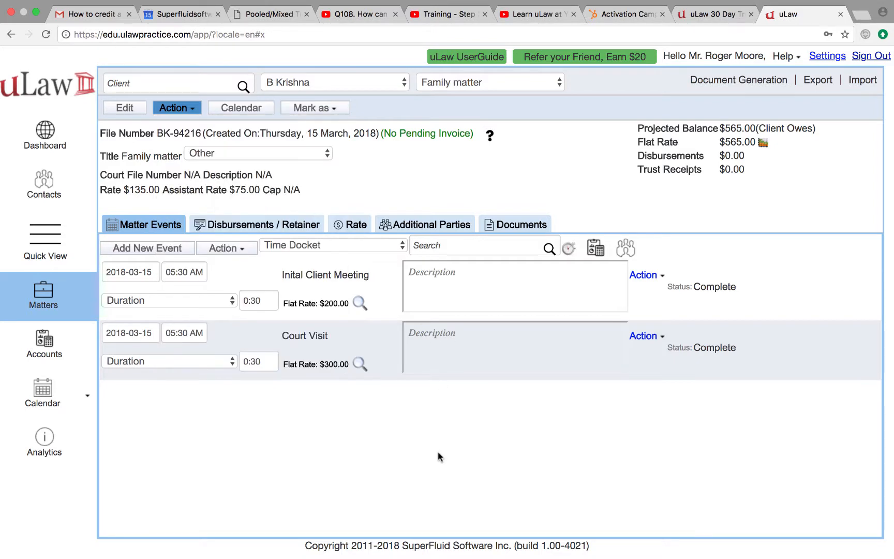
{"action": "mouse_move", "coordinate": [173, 108]}
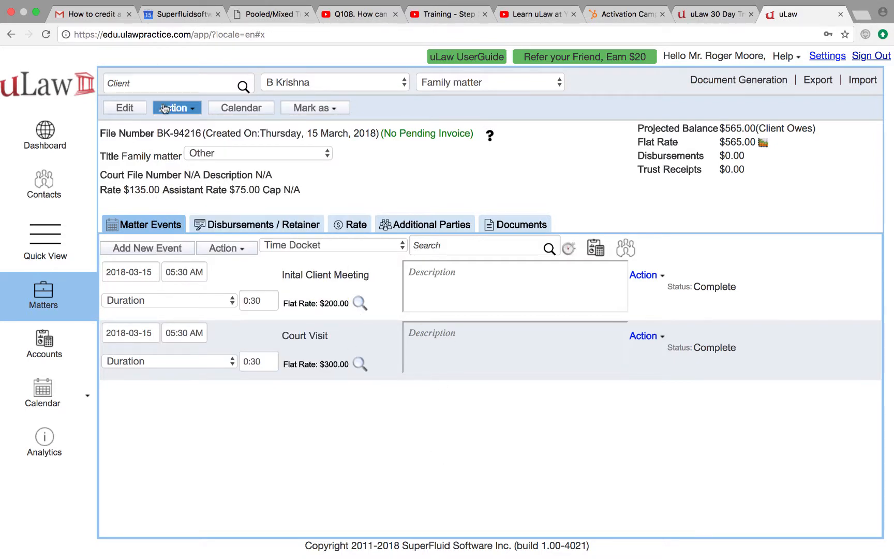
{"action": "left_click", "coordinate": [175, 108]}
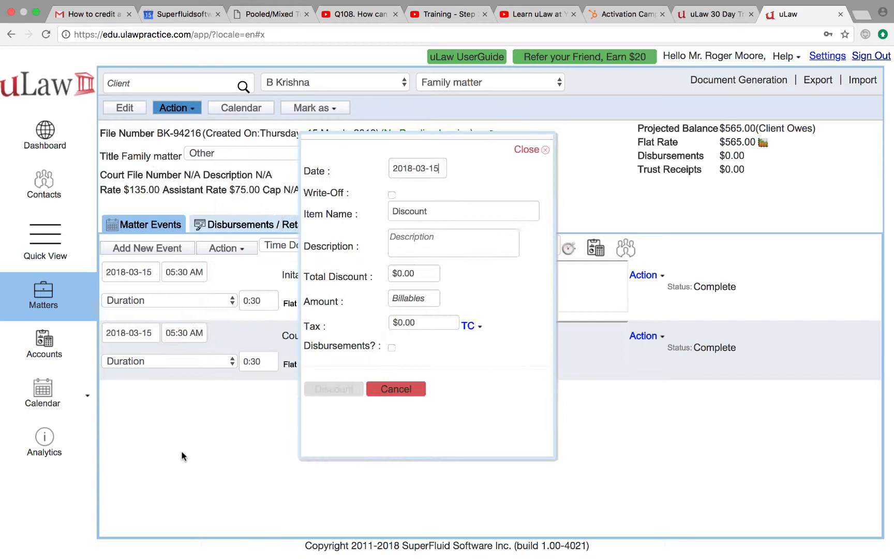
{"action": "left_click", "coordinate": [414, 298]}
{"action": "type", "text": "$200.00"}
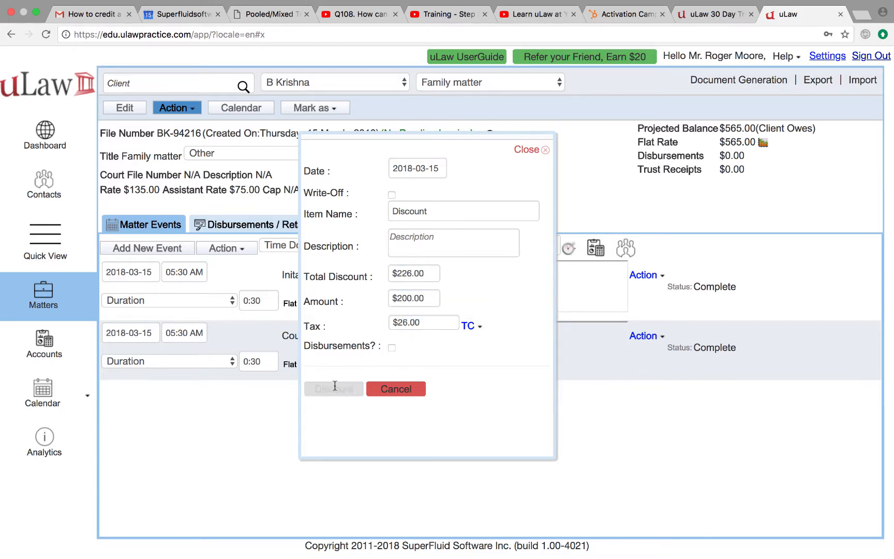
{"action": "left_click", "coordinate": [333, 389]}
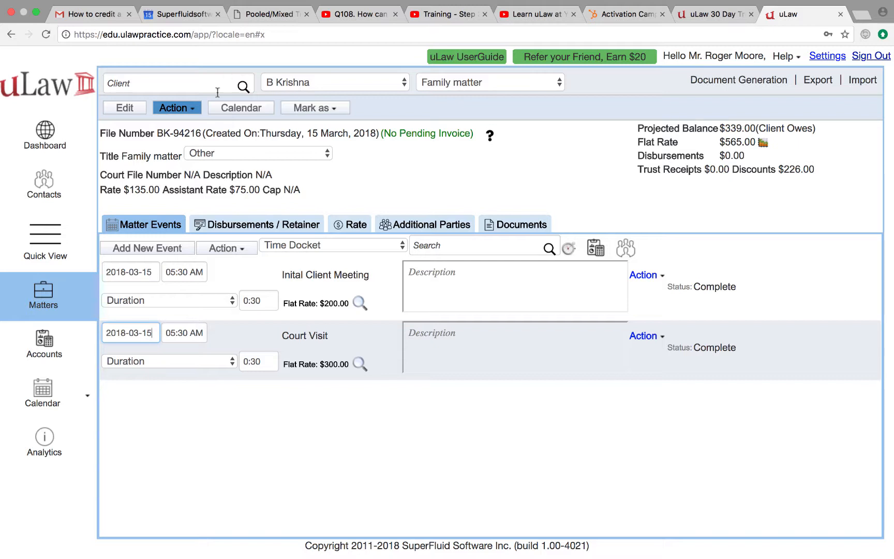
Open a second, blank Add Discount form for the family matter
{"action": "left_click", "coordinate": [177, 107]}
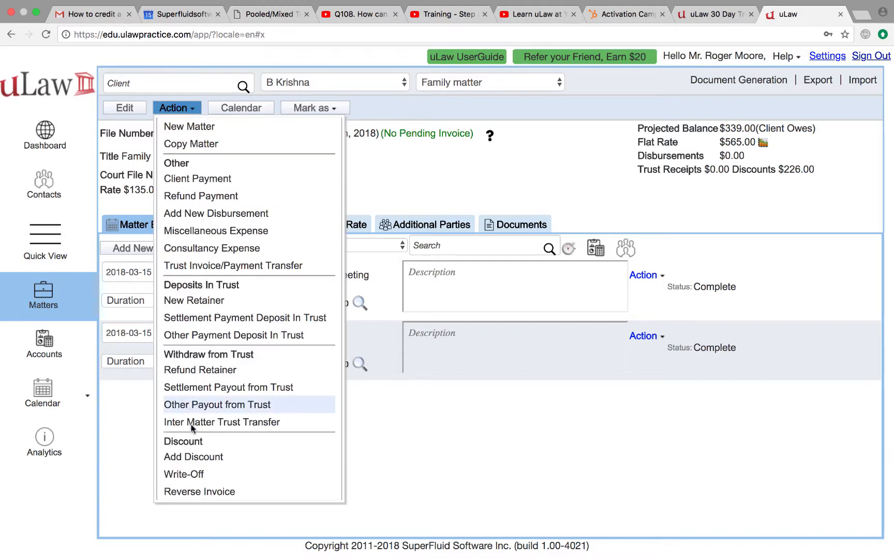
{"action": "left_click", "coordinate": [193, 457]}
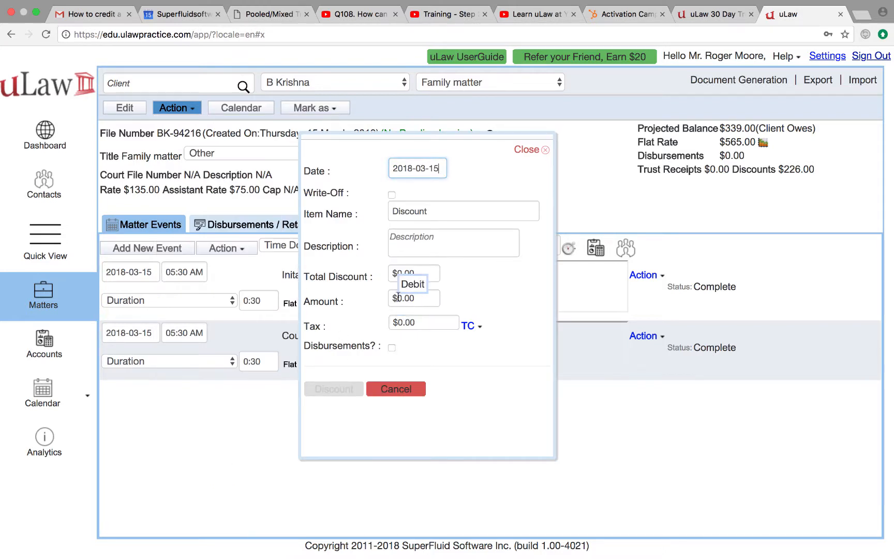
{"action": "mouse_move", "coordinate": [417, 297]}
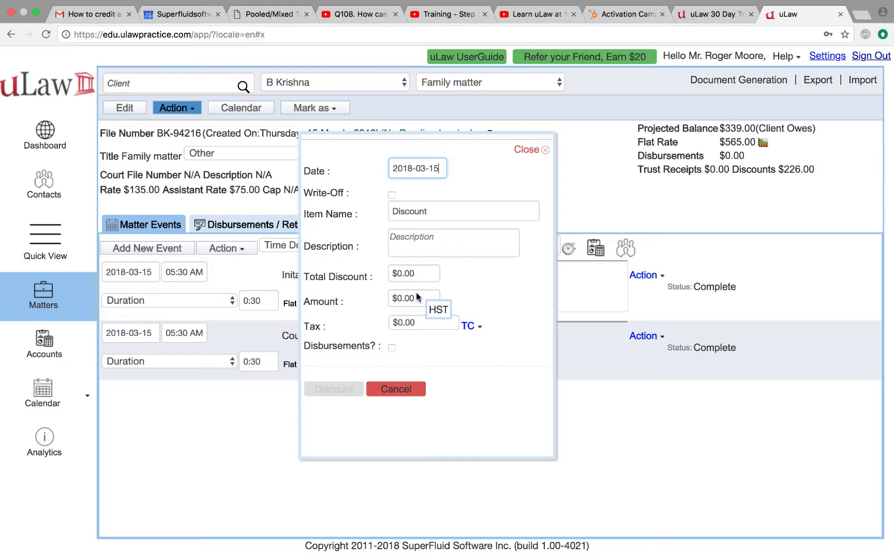
{"action": "mouse_move", "coordinate": [417, 244]}
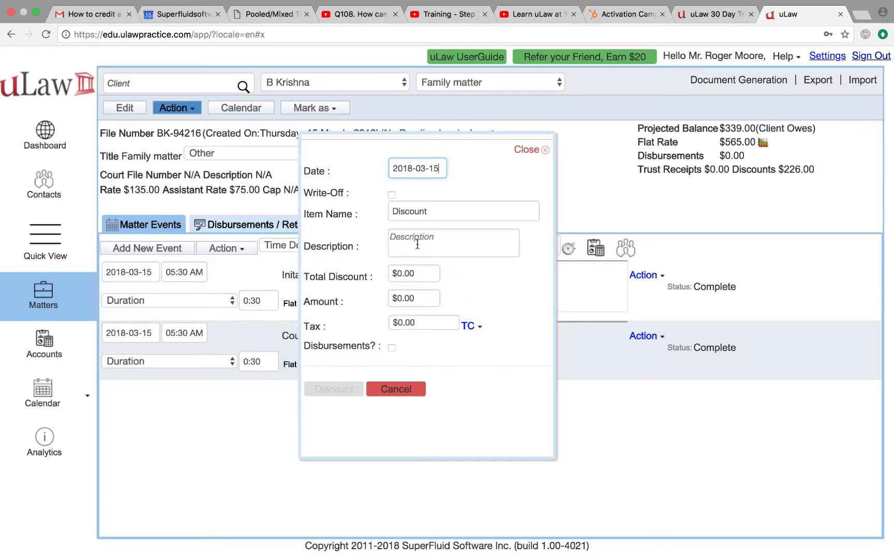
{"action": "mouse_move", "coordinate": [334, 396]}
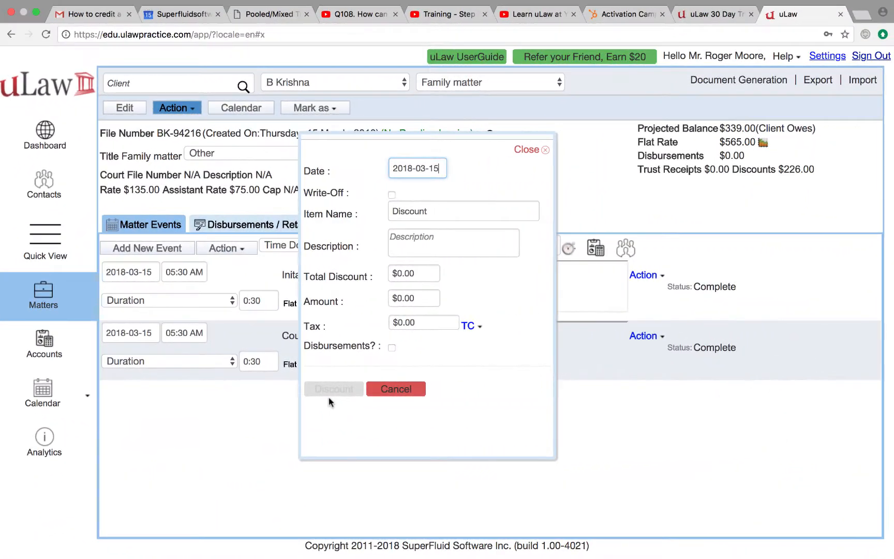
{"action": "mouse_move", "coordinate": [372, 393]}
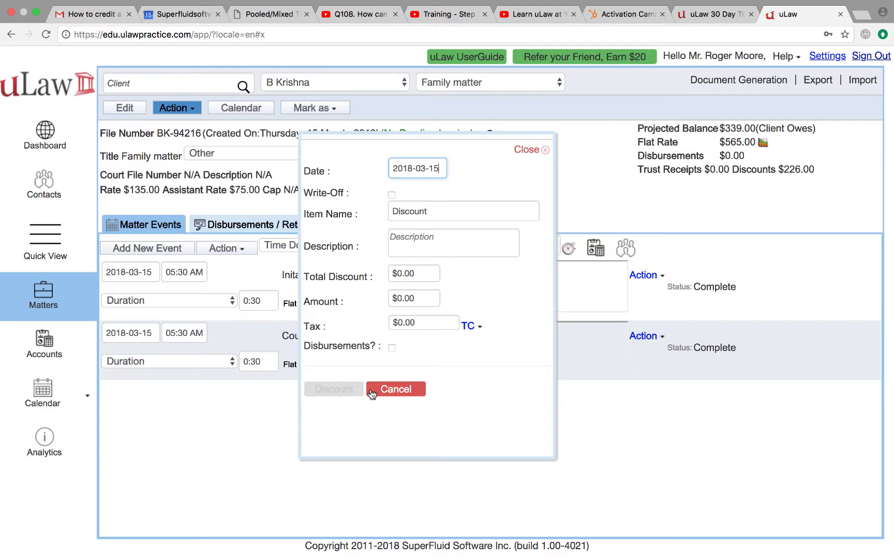